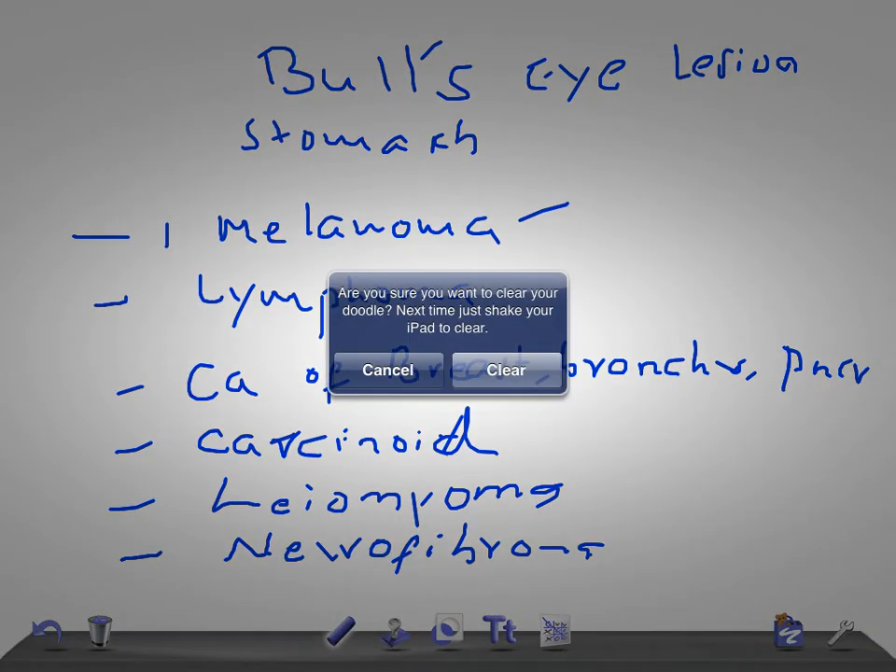
Step: Confirm clearing the whole doodle so the Bull's eye lesion notes disappear
click(505, 369)
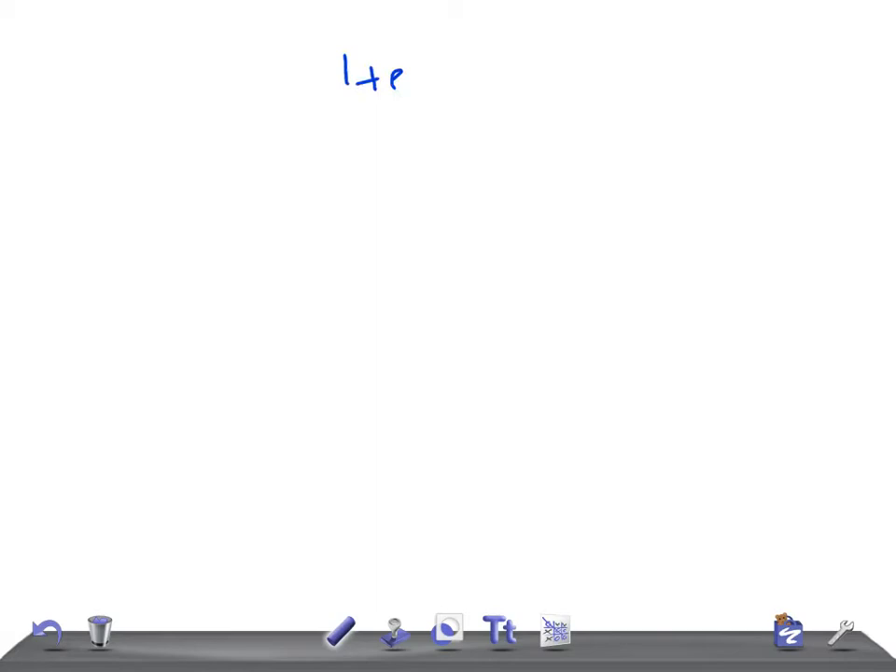
Step: Handwrite the greeting 'Hey' at the top of the blank canvas
drag(415, 65, 433, 93)
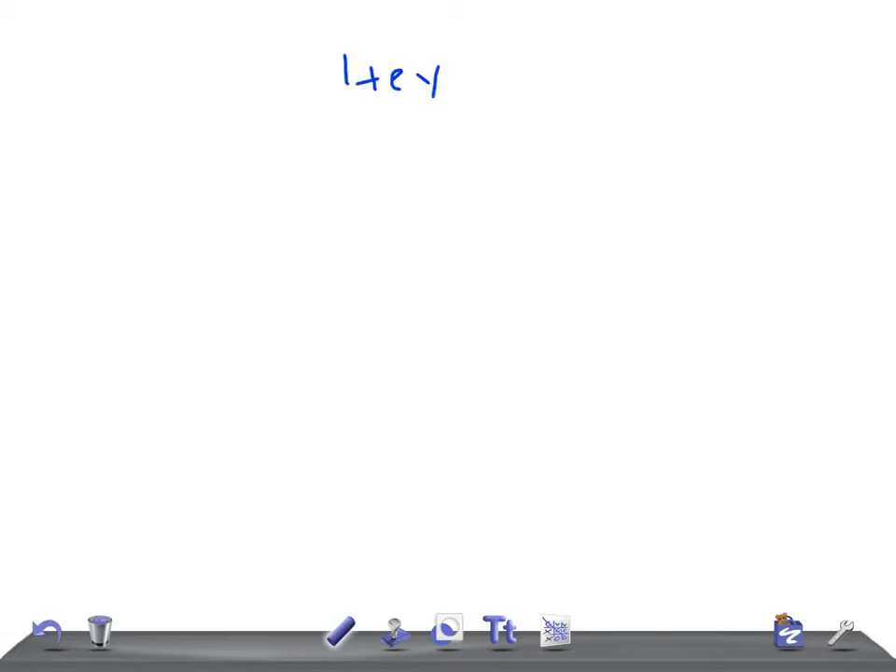
drag(153, 196, 326, 261)
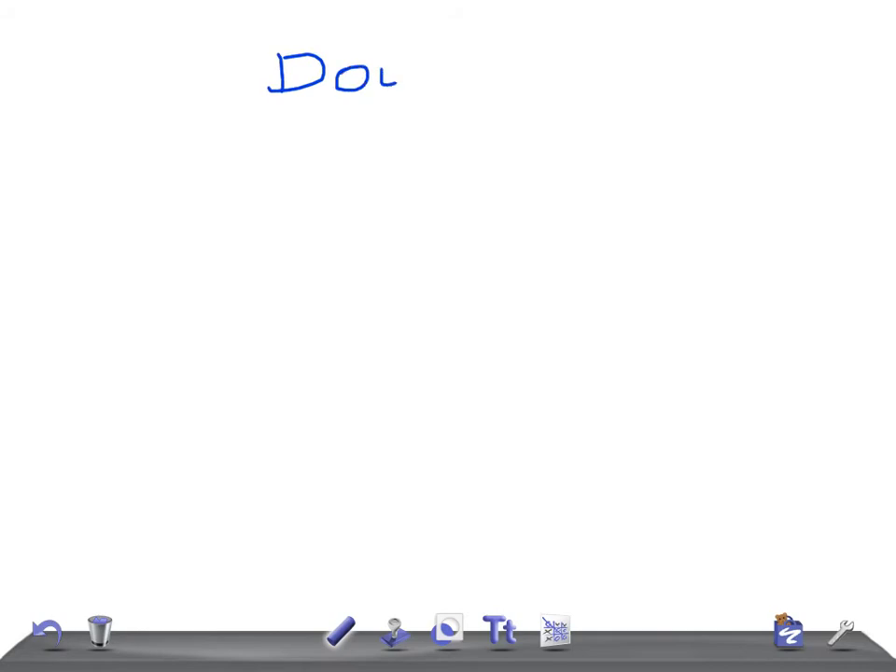
Step: Write 'Double Bubble' at the top and underline the title
drag(401, 71, 597, 71)
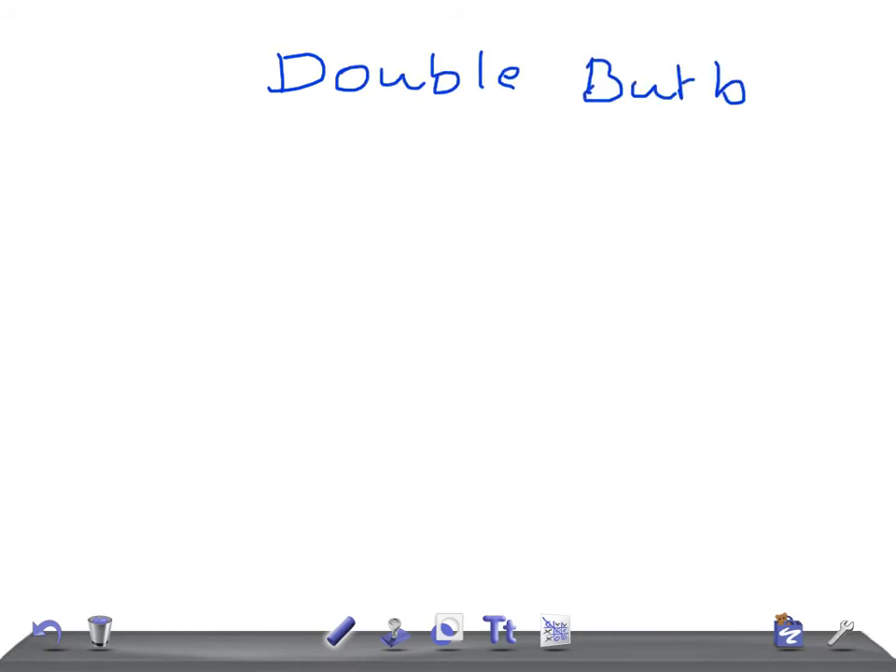
drag(299, 134, 694, 116)
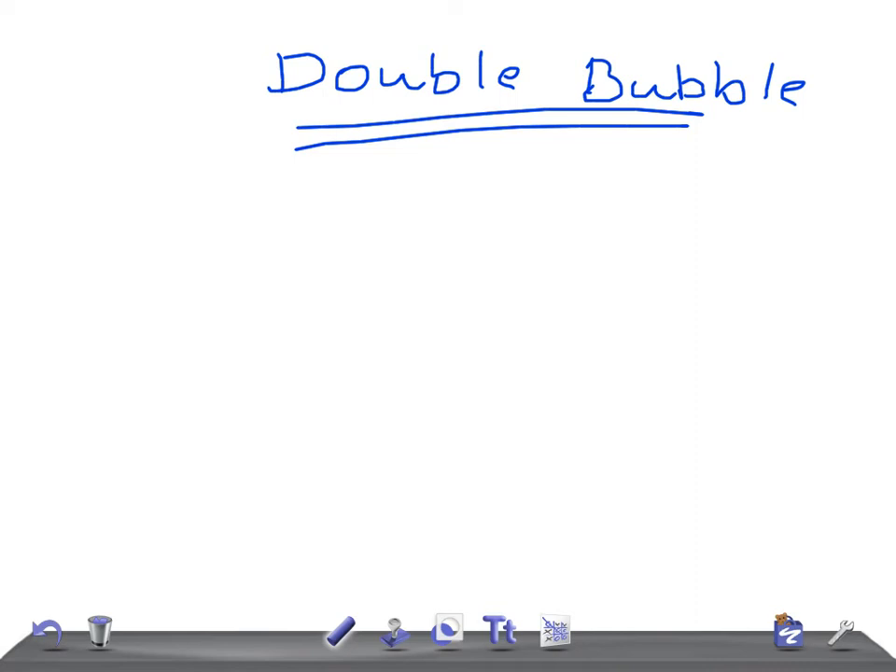
drag(392, 327, 383, 351)
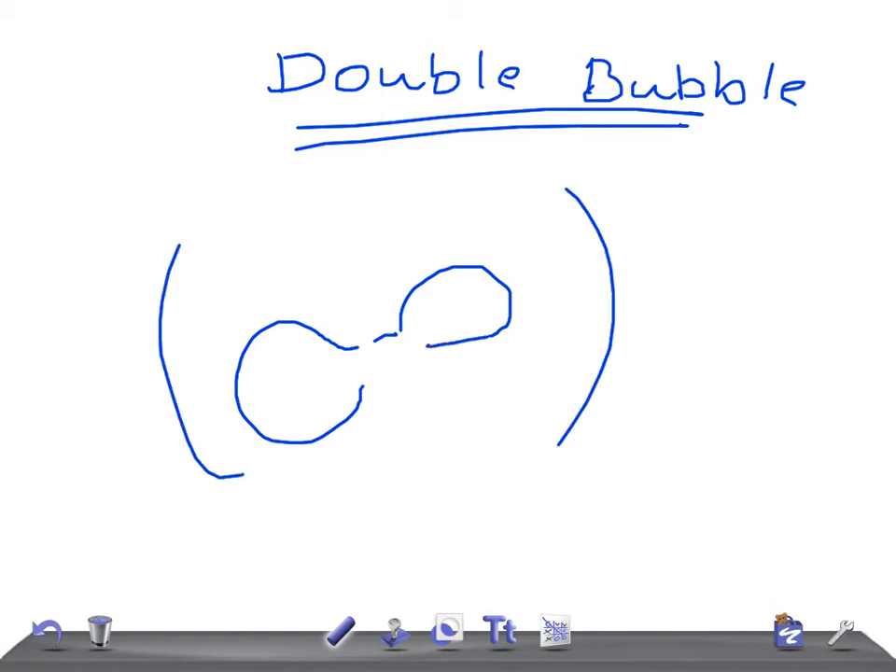
Step: Draw two bubbles inside the abdomen and write the label beside the right bubble
drag(373, 351, 429, 351)
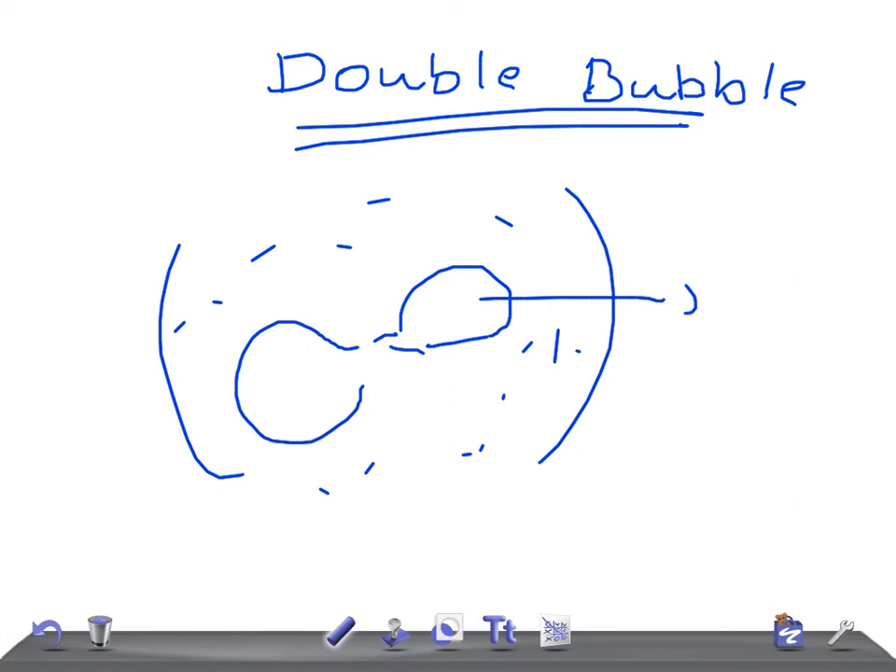
drag(681, 299, 784, 308)
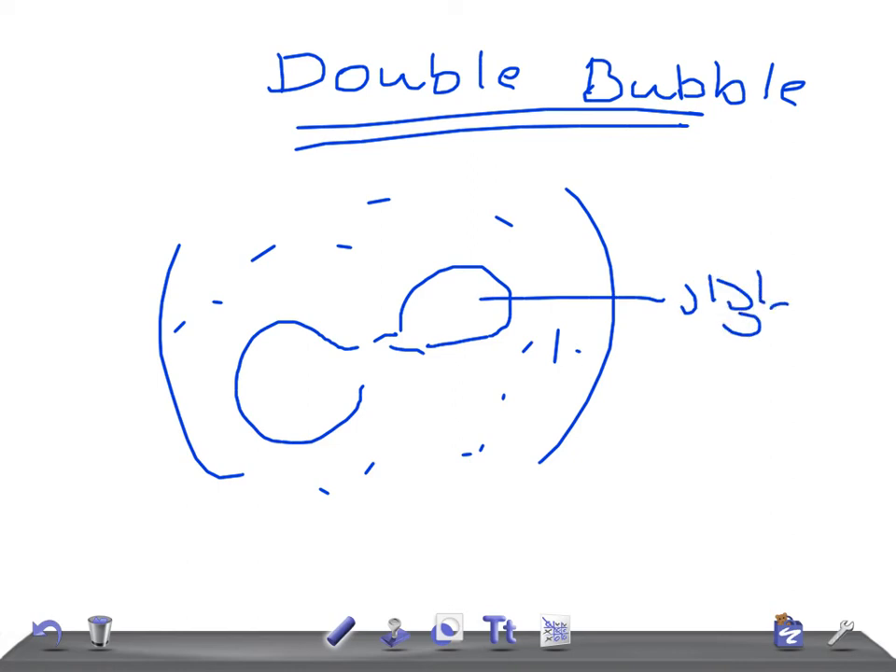